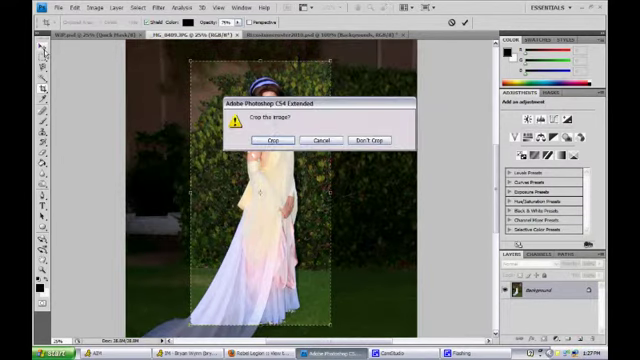
# - Confirm the crop so the photo is trimmed to the woman in the white dress
pyautogui.click(258, 140)
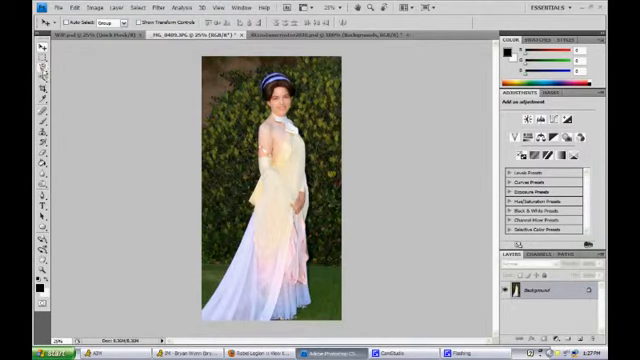
pyautogui.moveTo(38, 88)
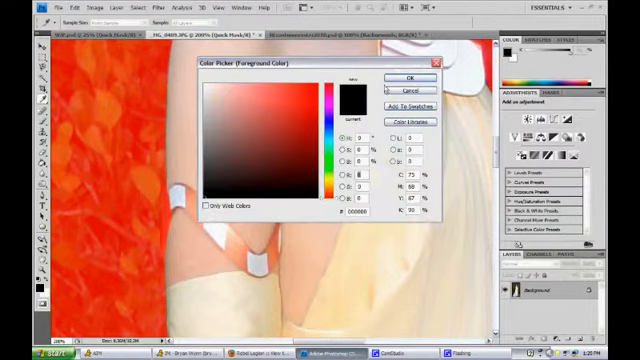
pyautogui.click(396, 76)
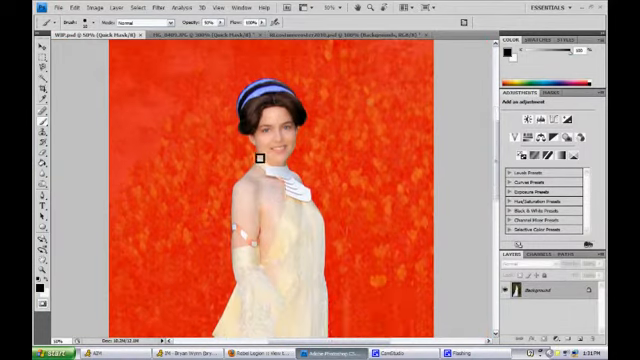
# - Zoom out to fit the masked image in view
pyautogui.scroll(-3)
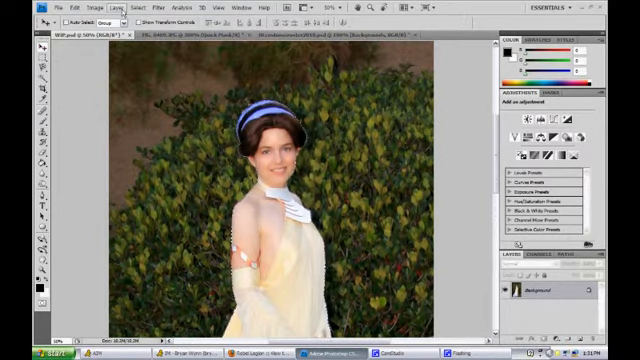
# - Feather the selection around the woman by about 5 pixels via Select > Modify
pyautogui.click(136, 8)
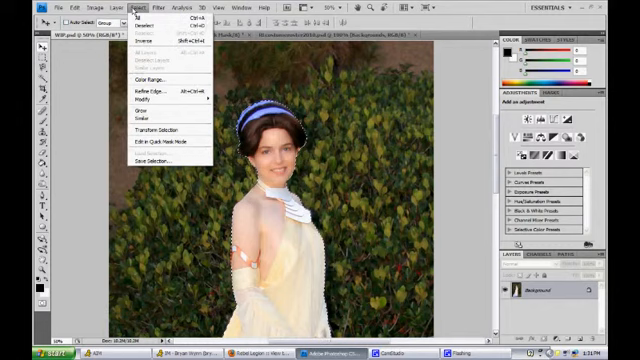
pyautogui.moveTo(144, 98)
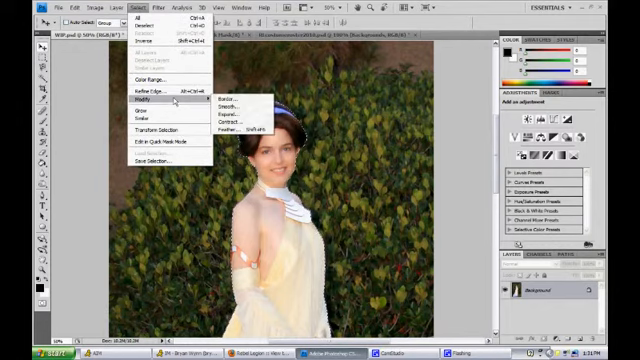
pyautogui.moveTo(228, 132)
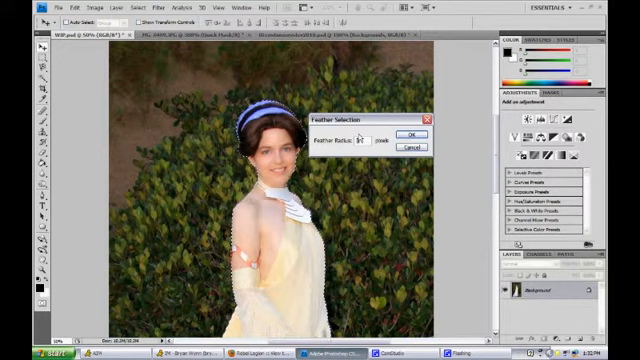
pyautogui.click(410, 136)
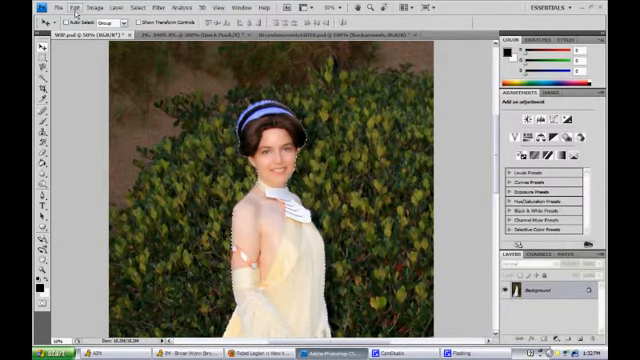
pyautogui.click(64, 8)
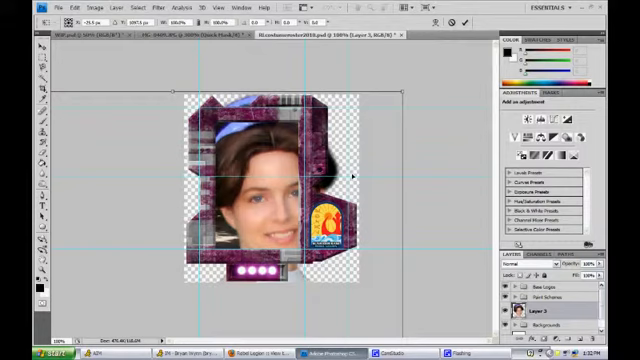
pyautogui.moveTo(398, 100)
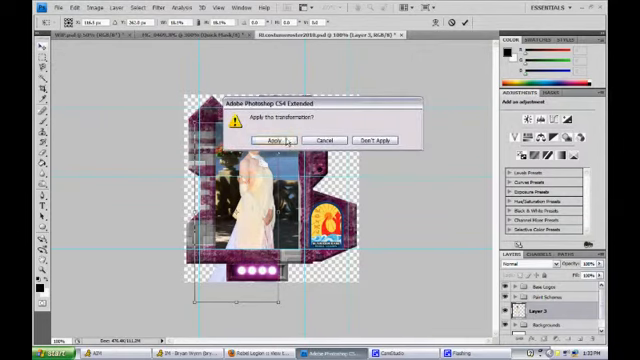
pyautogui.click(272, 140)
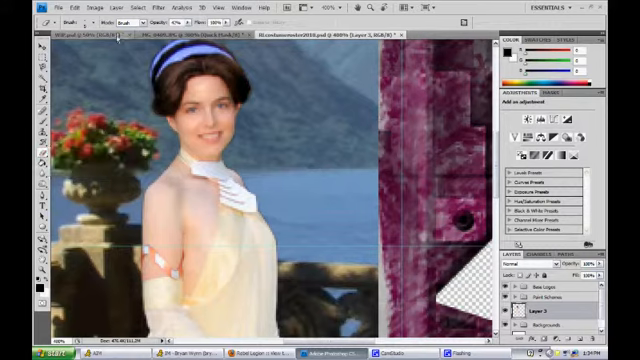
pyautogui.click(140, 22)
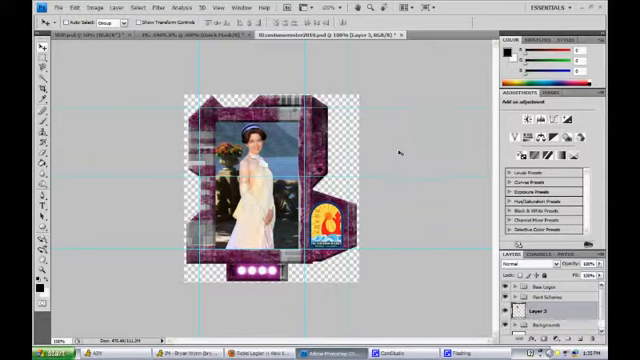
pyautogui.moveTo(394, 188)
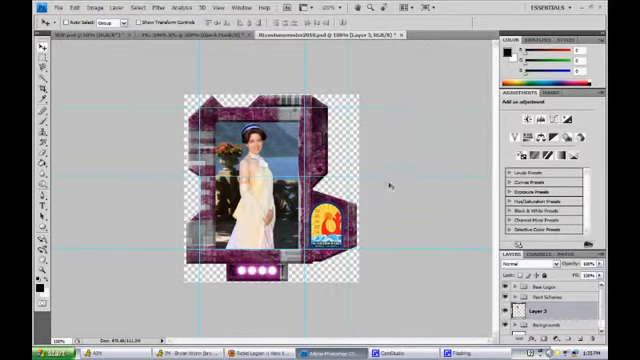